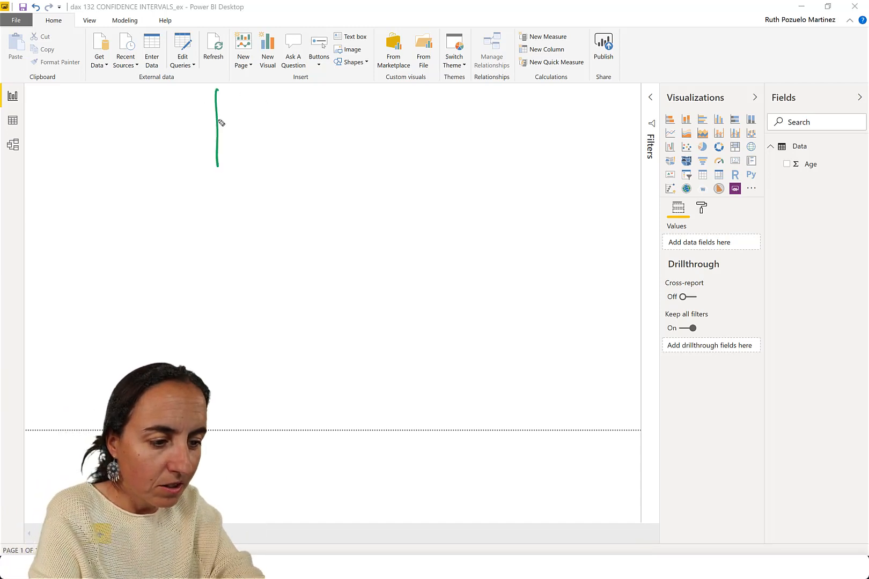
Sketch a large population rectangle on the canvas and label it 24K sub
drag(216, 89, 490, 167)
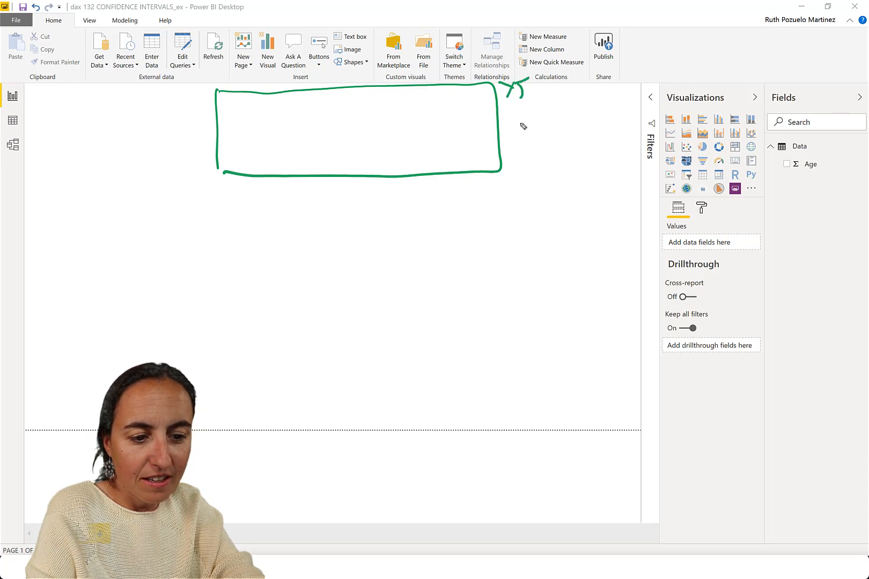
drag(503, 134, 524, 119)
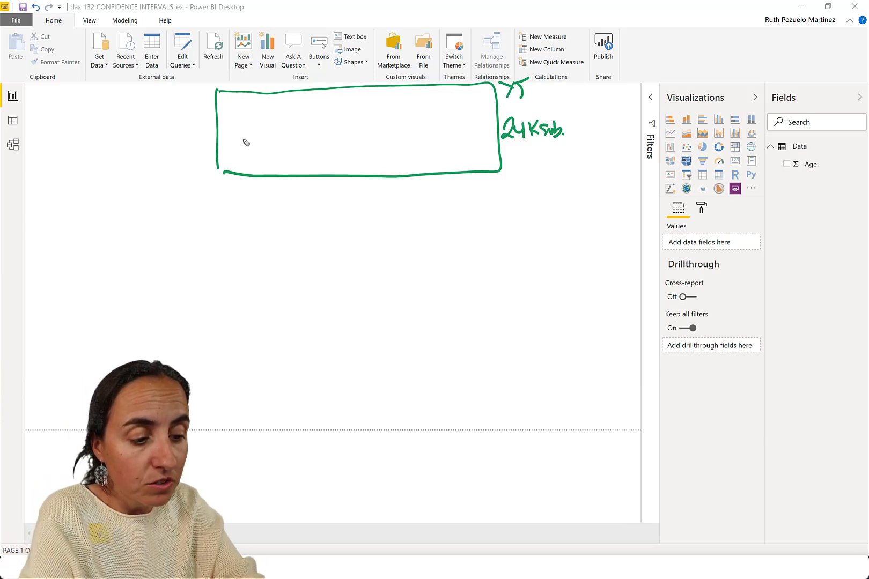
drag(243, 141, 249, 143)
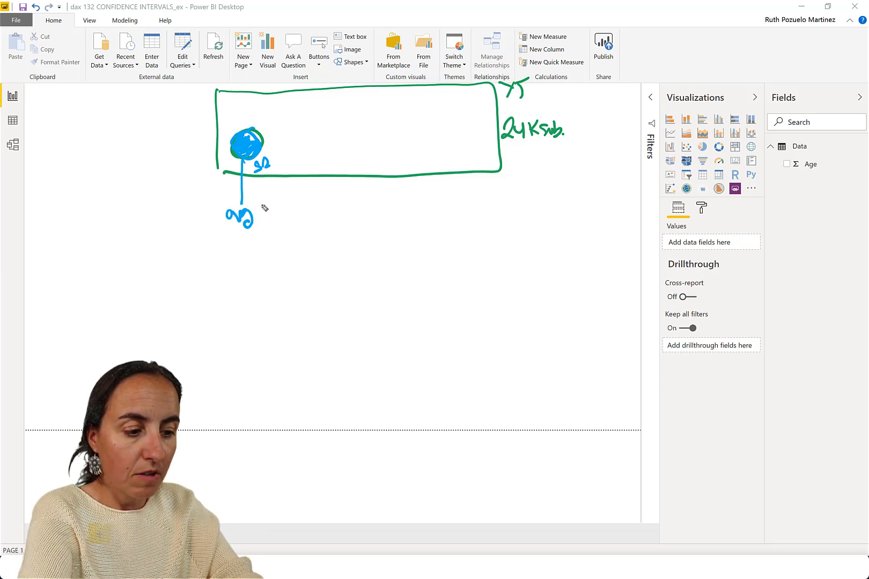
Sketch sample circles S1–S3 with averages 26, 42, 28 and brace them as sample averages
drag(272, 191, 255, 213)
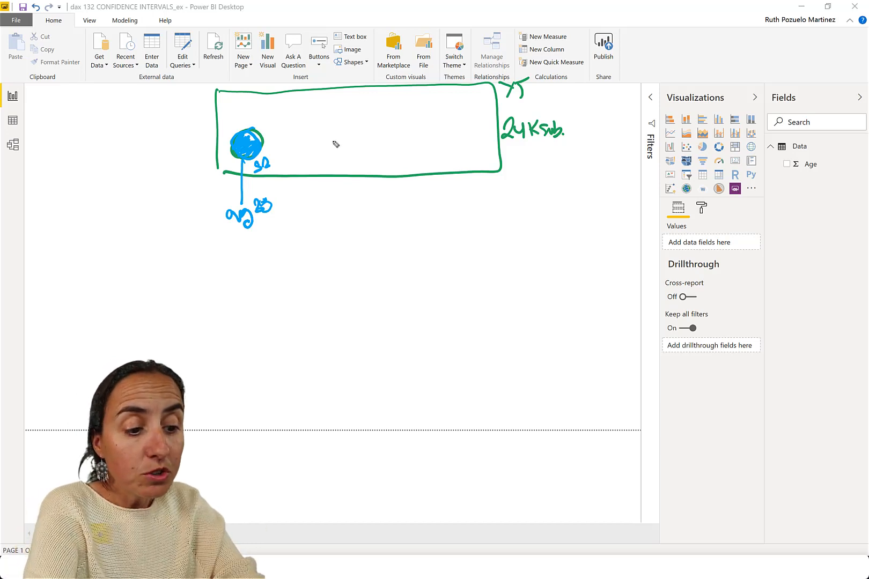
drag(333, 144, 342, 147)
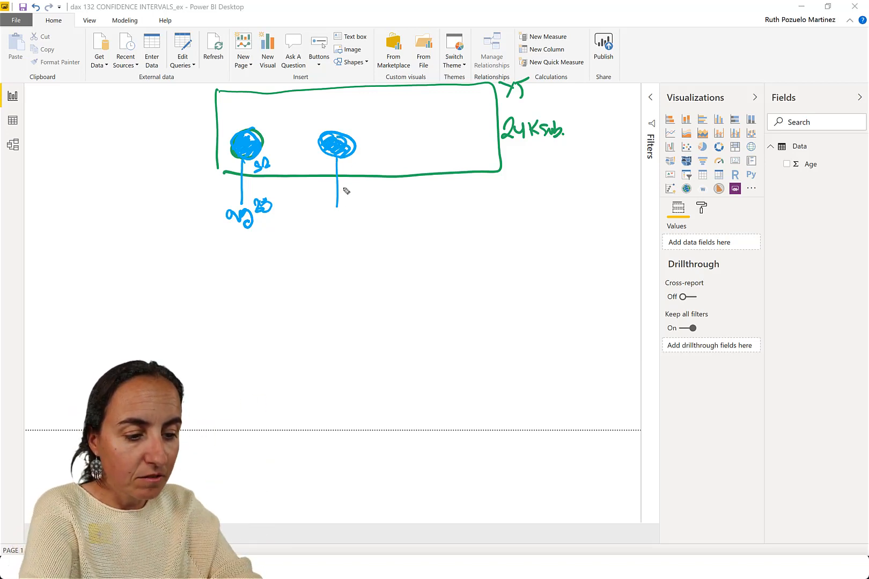
click(349, 170)
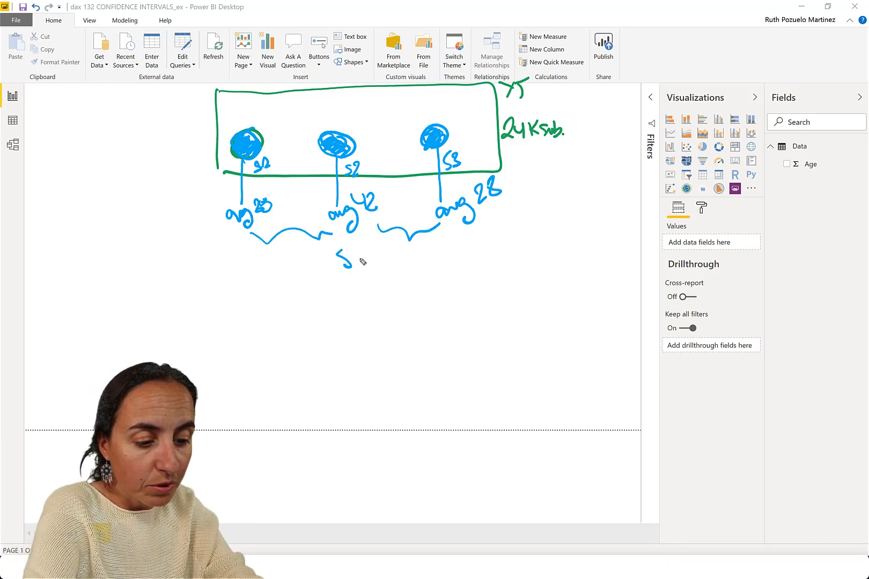
drag(341, 263, 403, 263)
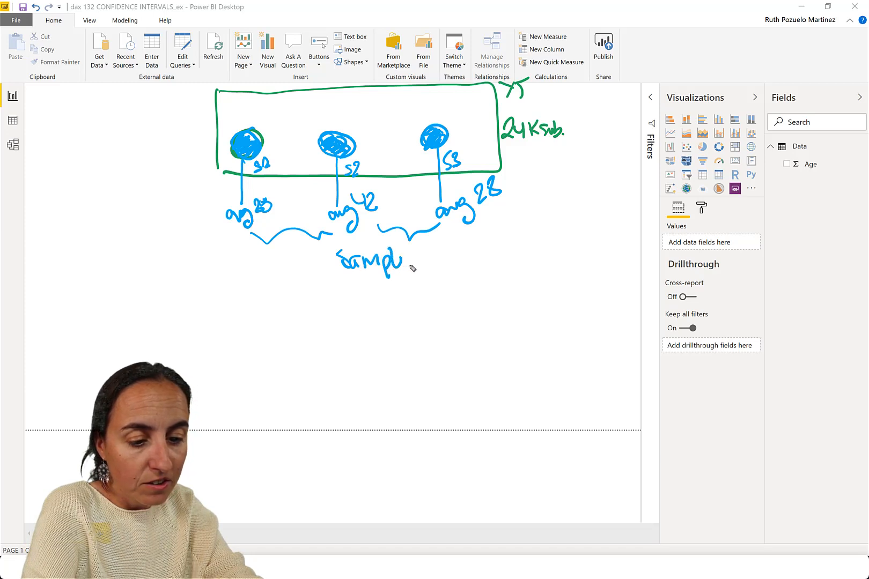
drag(427, 261, 468, 257)
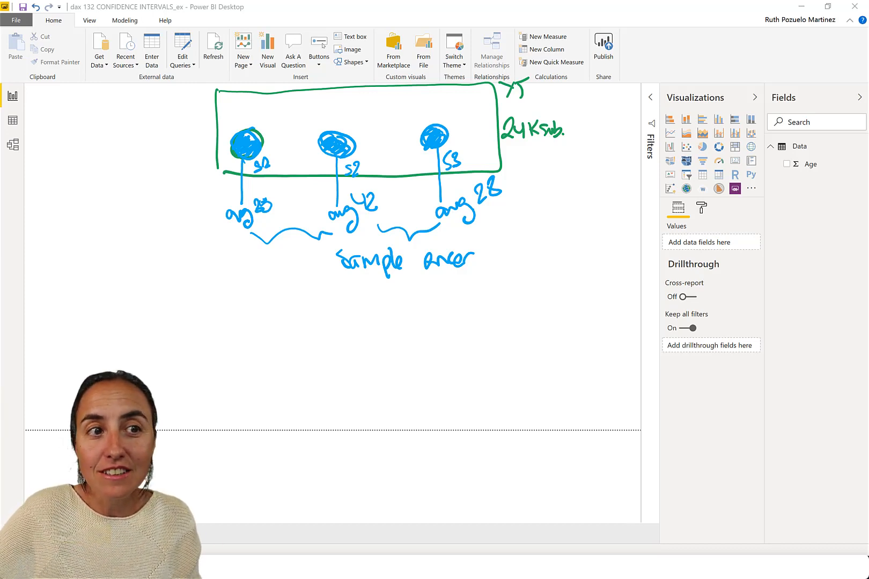
mouse_move(487, 131)
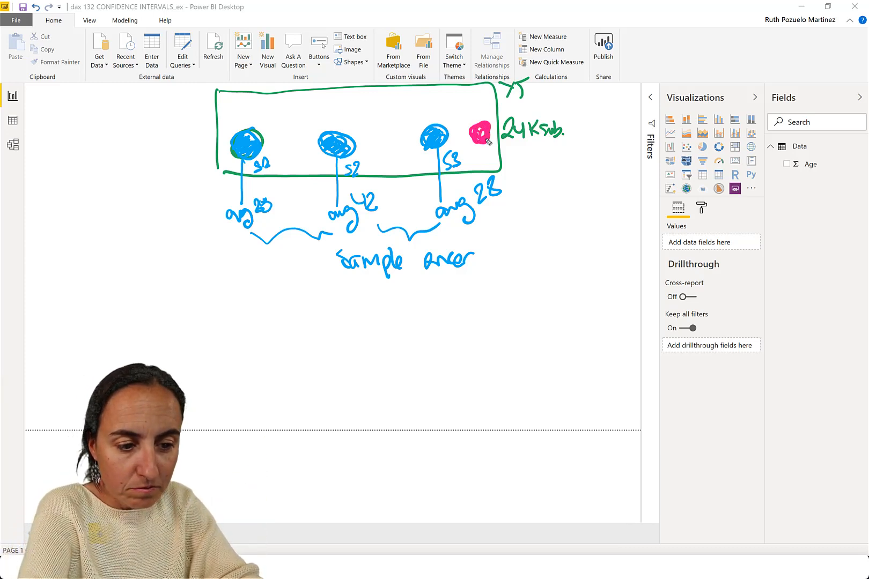
Draw a fourth sample circle in pink to the right of S3
drag(487, 133, 522, 204)
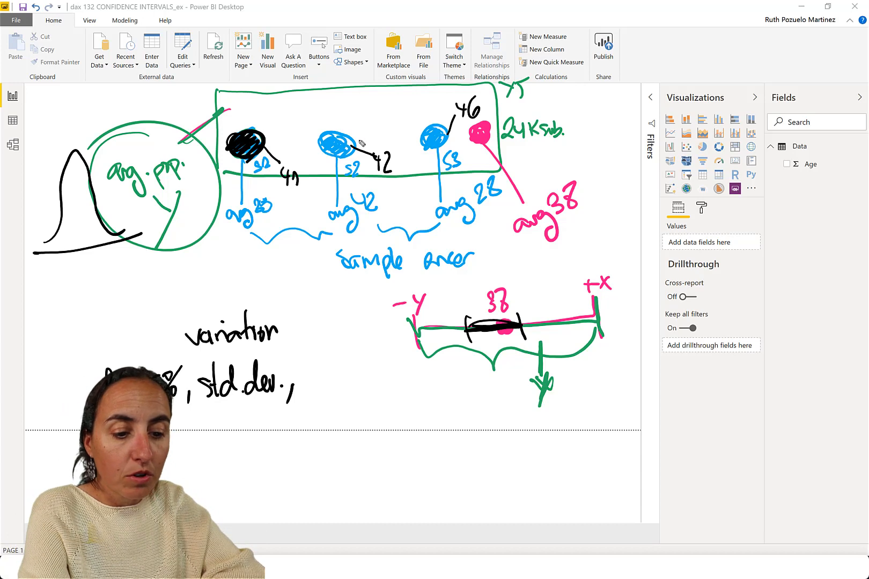
mouse_move(569, 244)
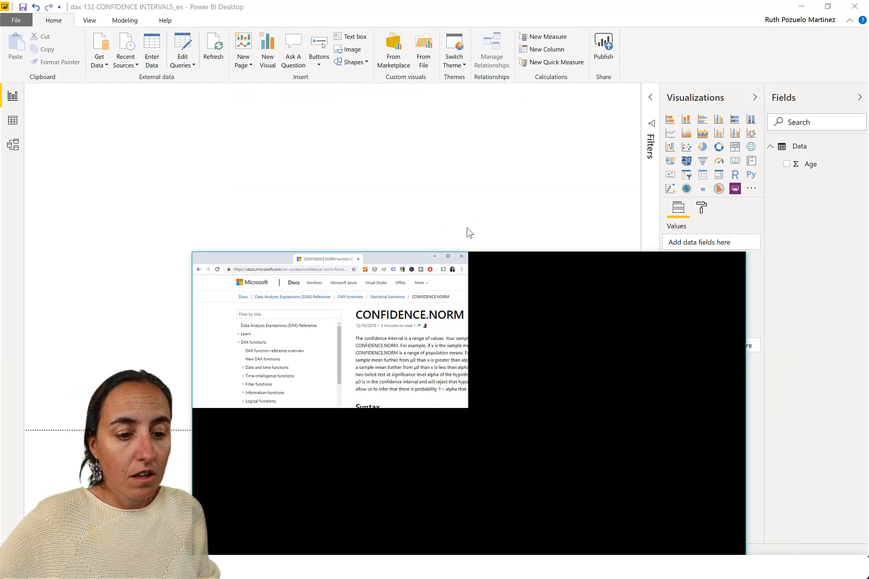
Maximize the docs browser and switch to the DAX CONFIDENCE.T function page
click(435, 257)
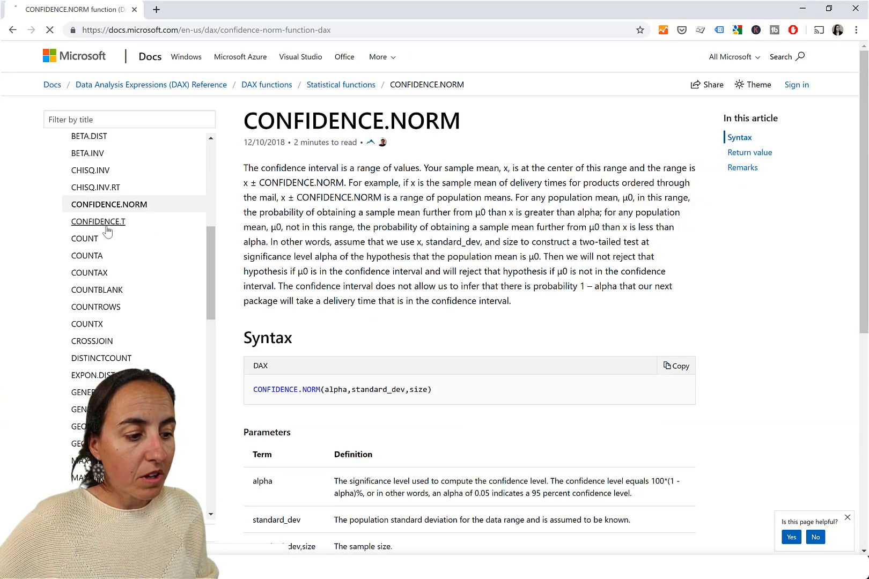
click(98, 221)
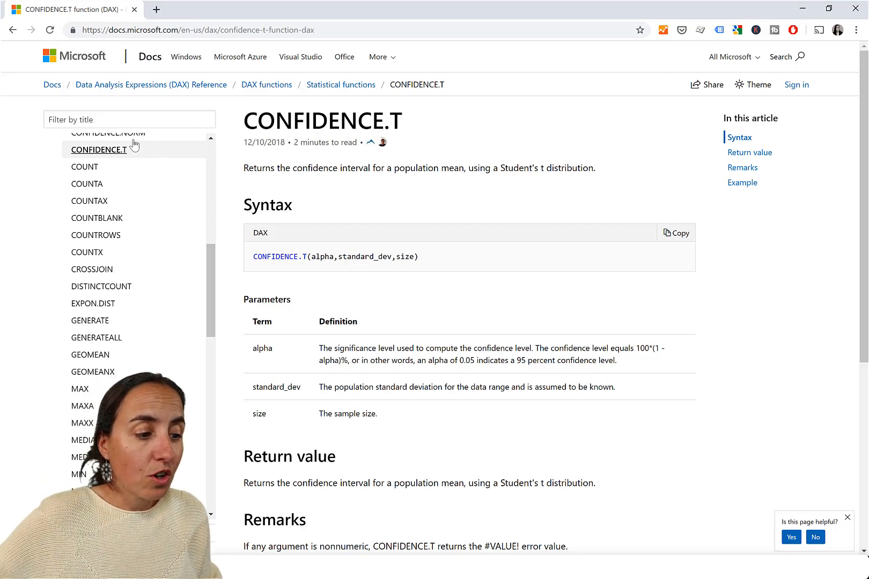
Return from the CONFIDENCE.T reference to the blank Power BI report
click(110, 150)
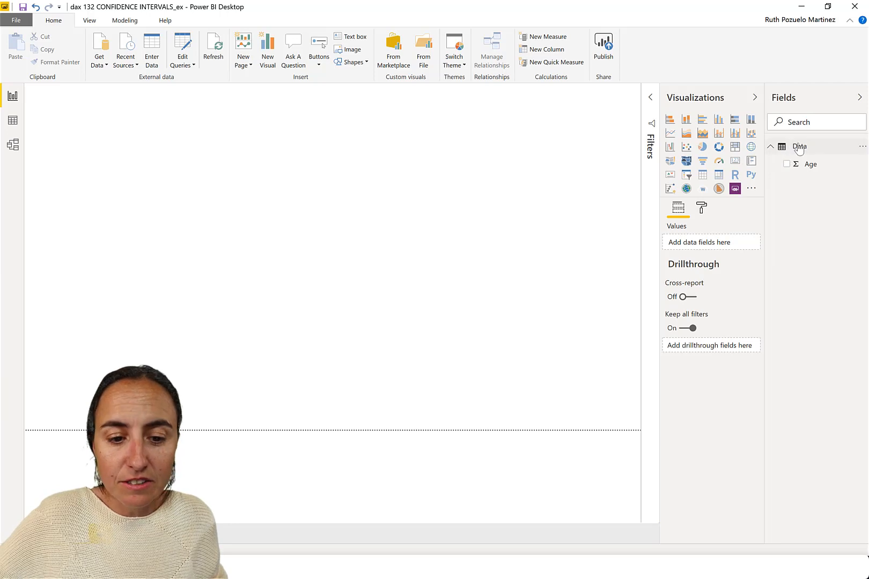
Create a Sample size measure defined as COUNTROWS(Data)
click(548, 36)
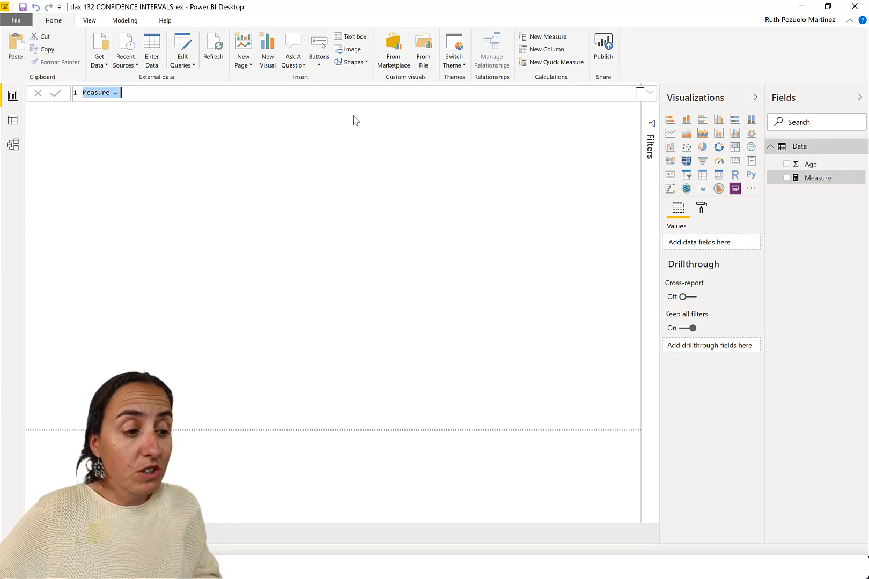
text(sAM)
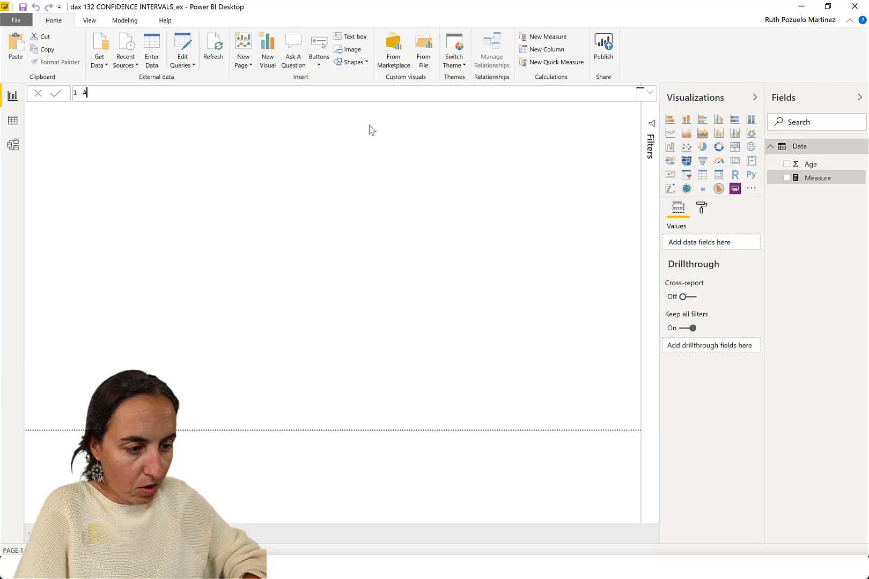
text(Sample size=)
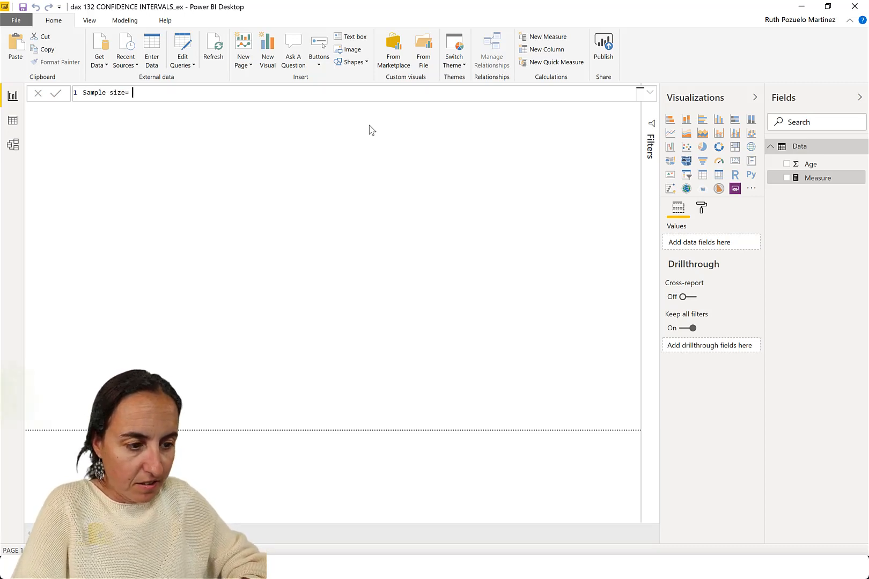
text(coun)
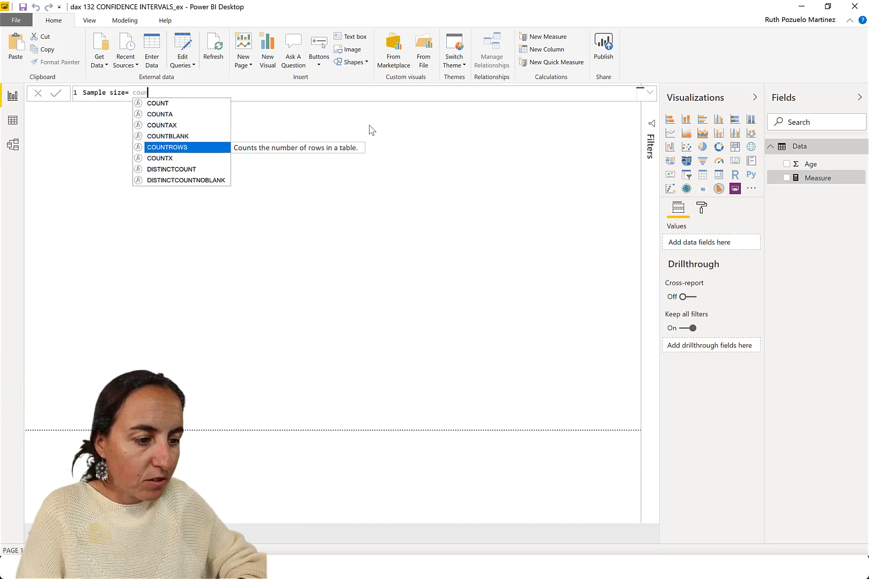
text(COUNTROWS(da)
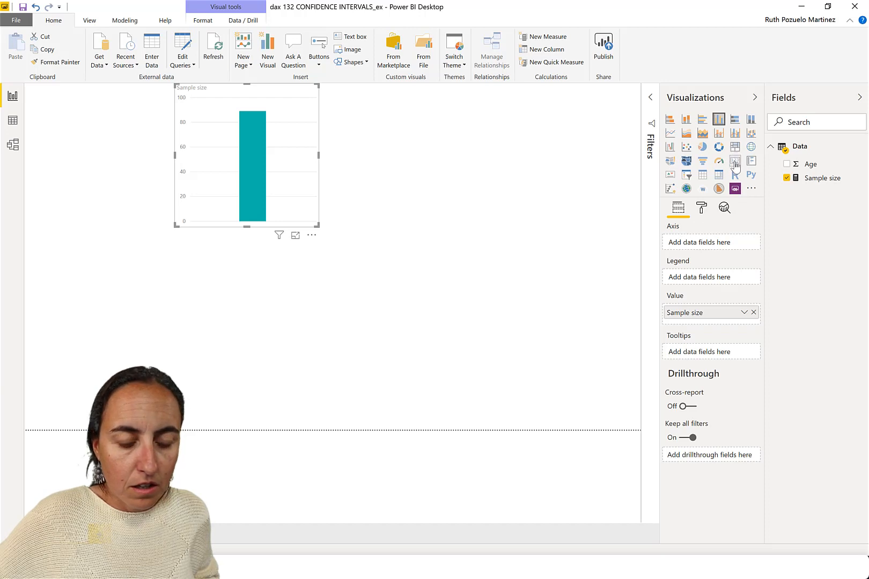
Show Sample size as a card reading 89, shrunk toward the top-left of the page
click(735, 161)
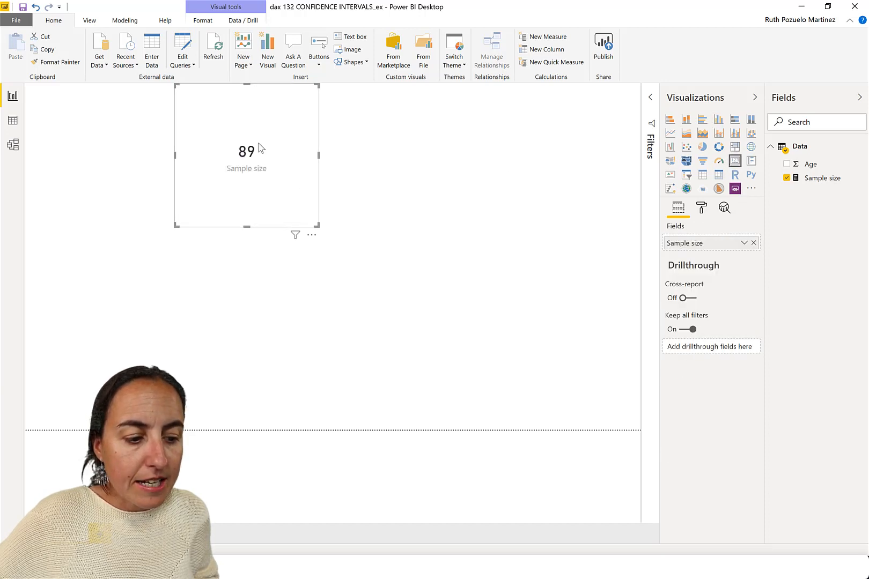
drag(245, 155, 186, 163)
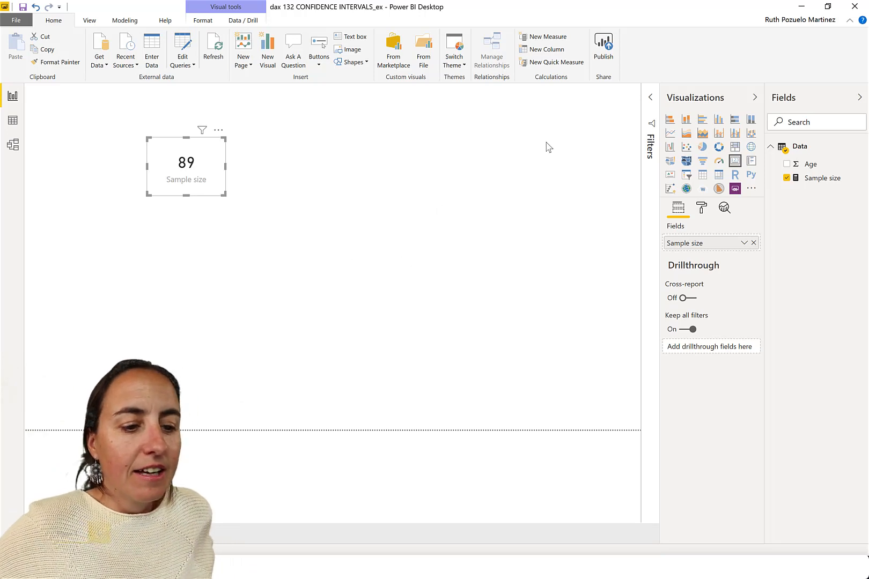
mouse_move(352, 123)
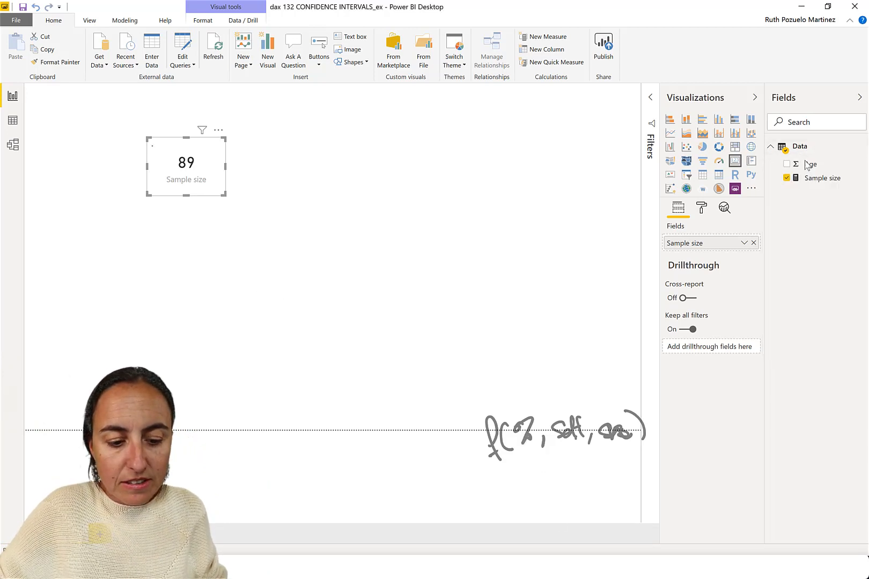
Create a std.dev measure defined as STDEV.S(Data[Age])
click(548, 37)
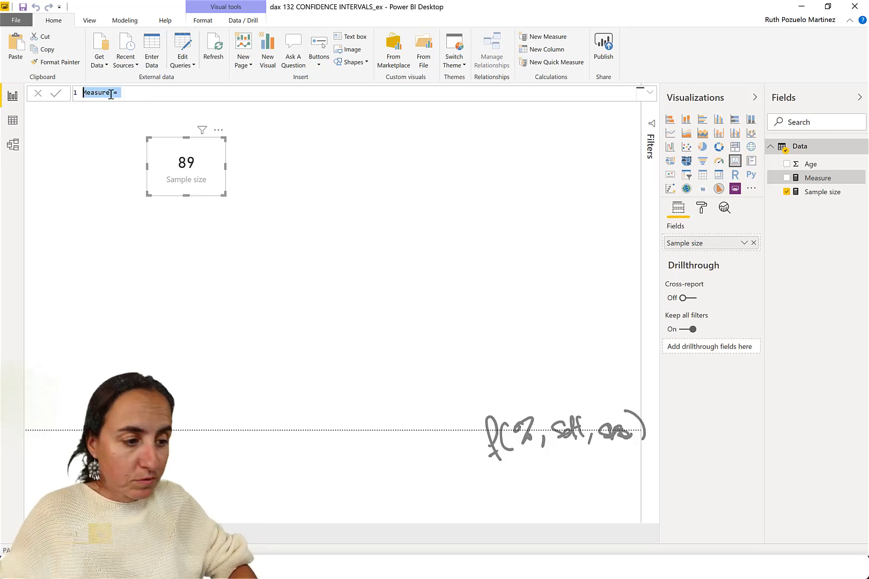
text(std.)
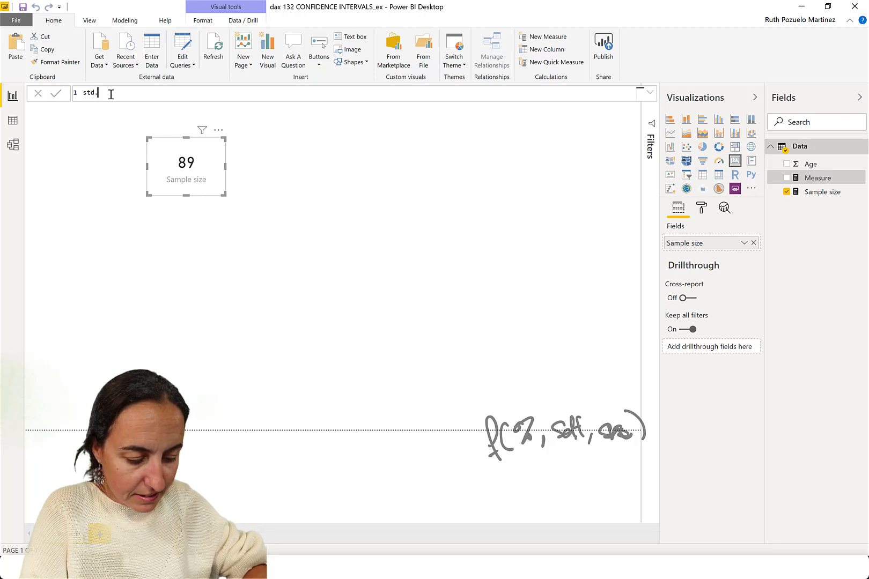
text(dev = STDEV.S(Data[Age)
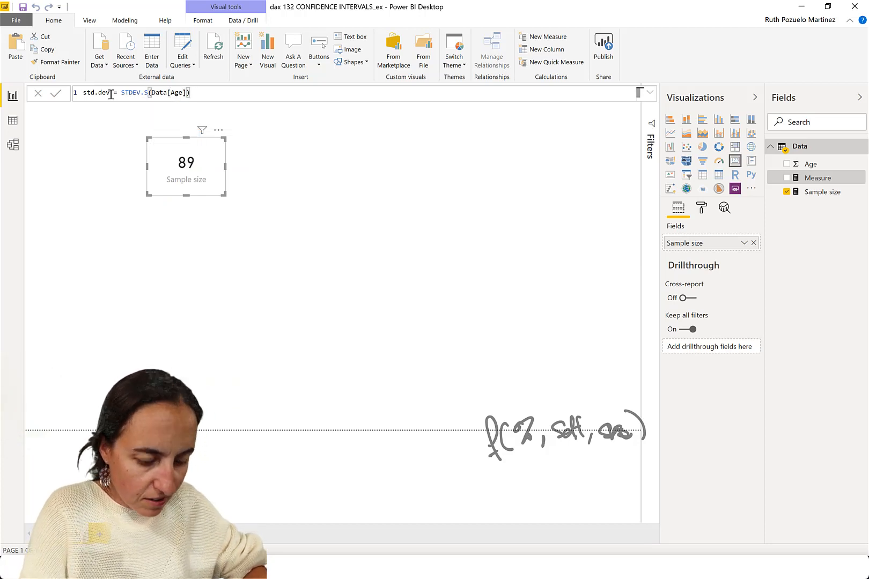
key(Enter)
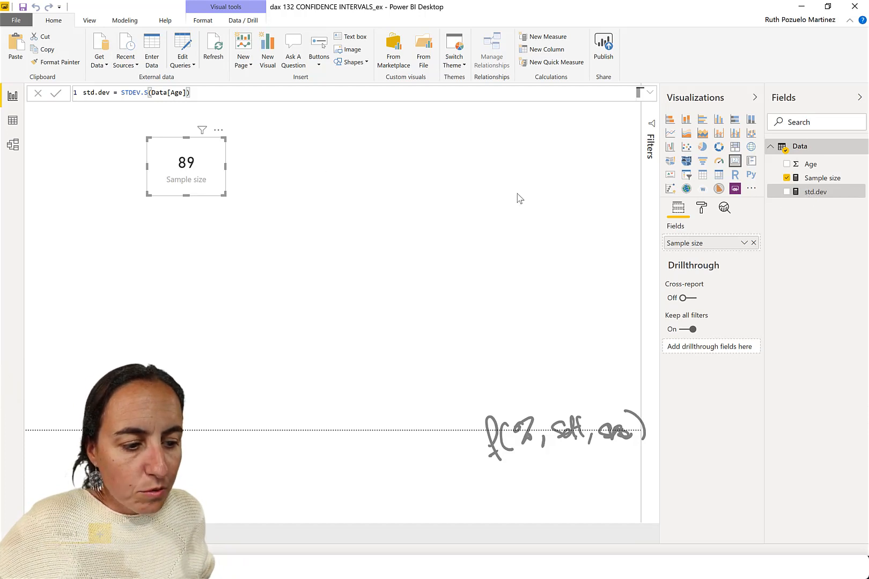
Show std.dev as a card reading 11.75 beside the Sample size card
click(786, 191)
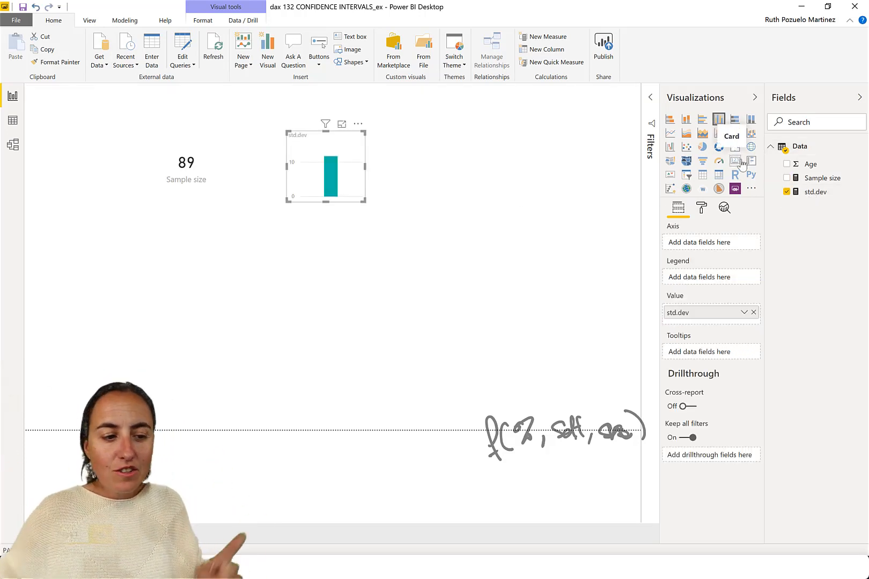
click(735, 160)
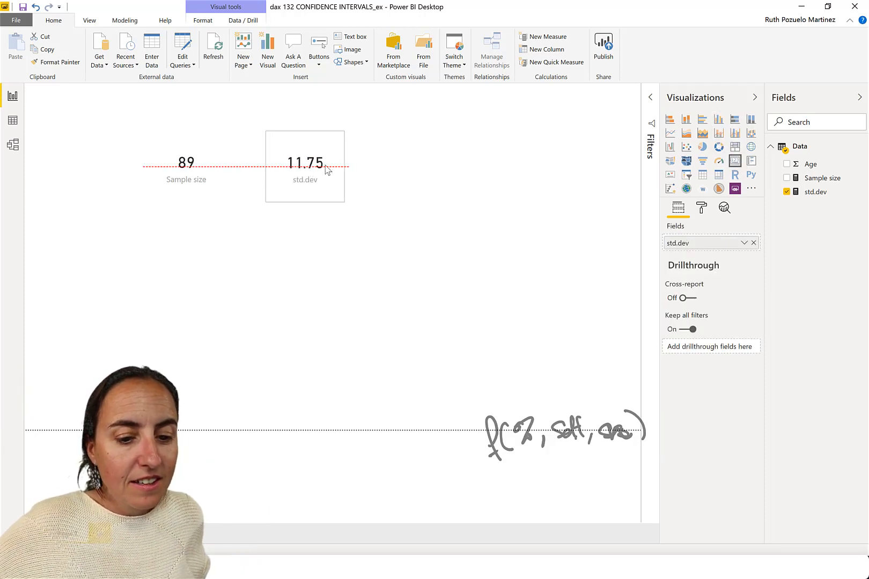
click(305, 166)
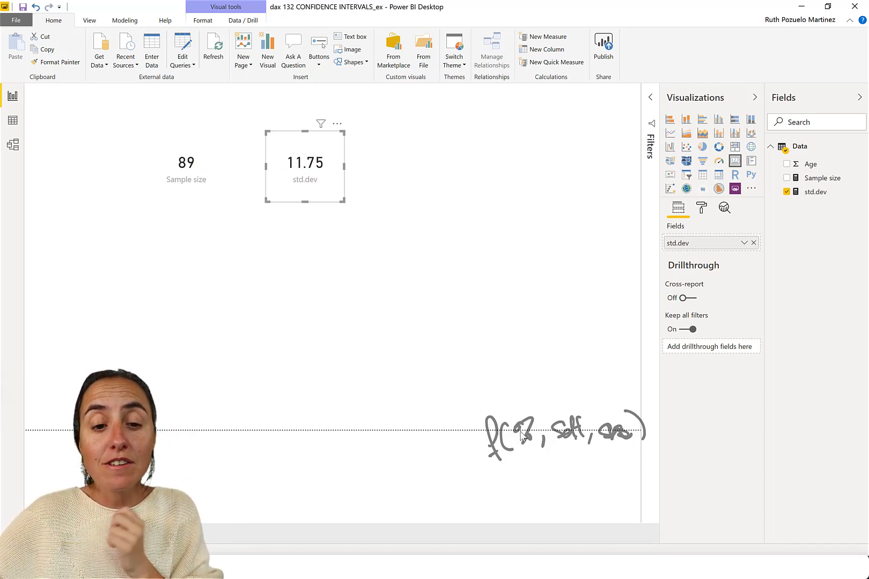
mouse_move(790, 206)
text(c)
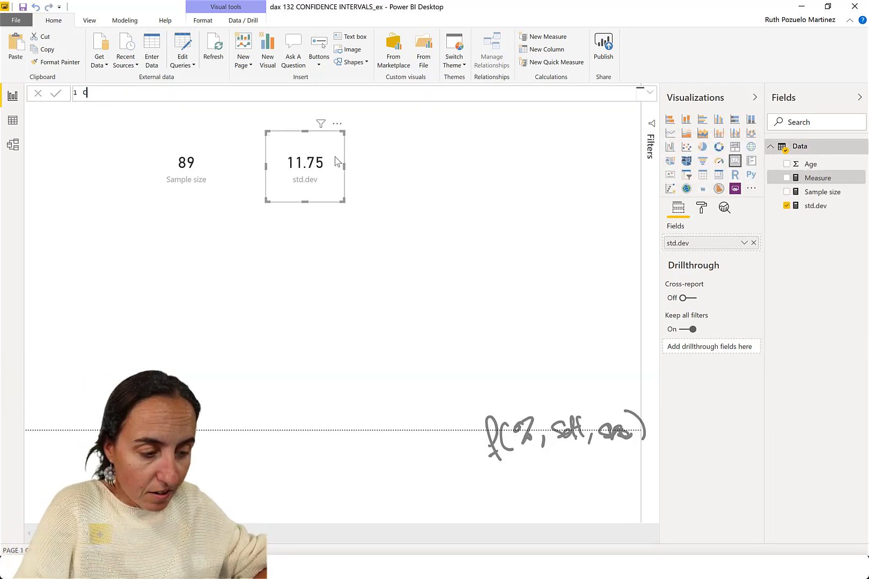
Create Conf Level 95% = CONFIDENCE.T(1-0.95, [std.dev], [Sample size]), shown as 2.47 in a card
text(onf Level =)
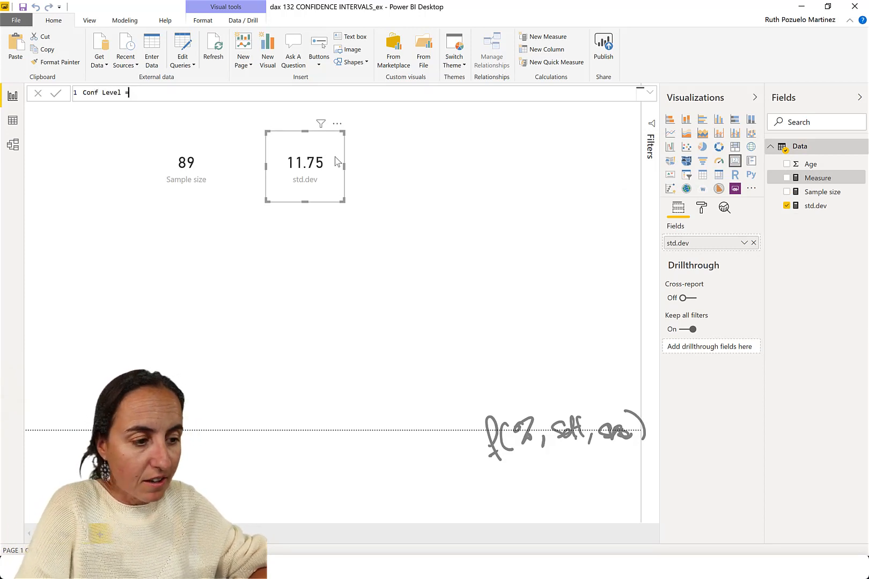
text(8)
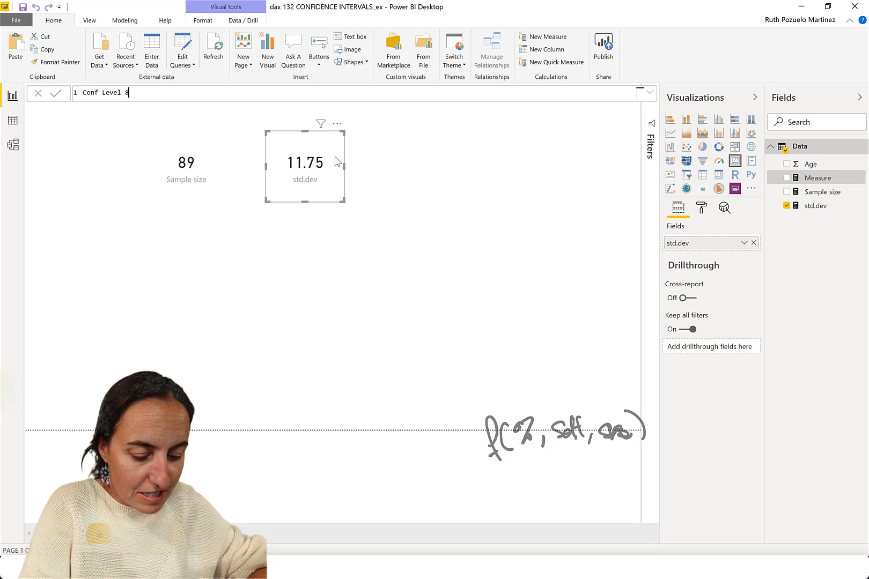
text(95% = CONFIDENCE.T()
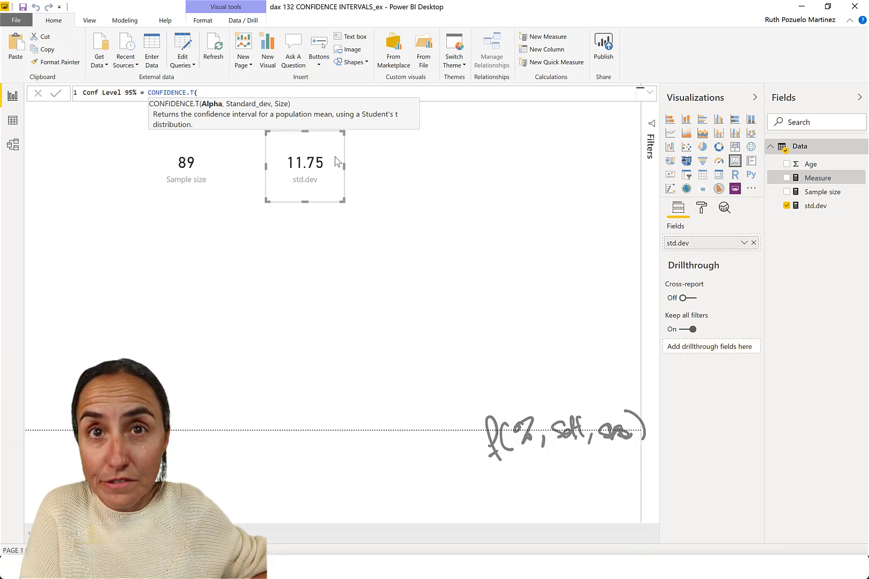
text(1)
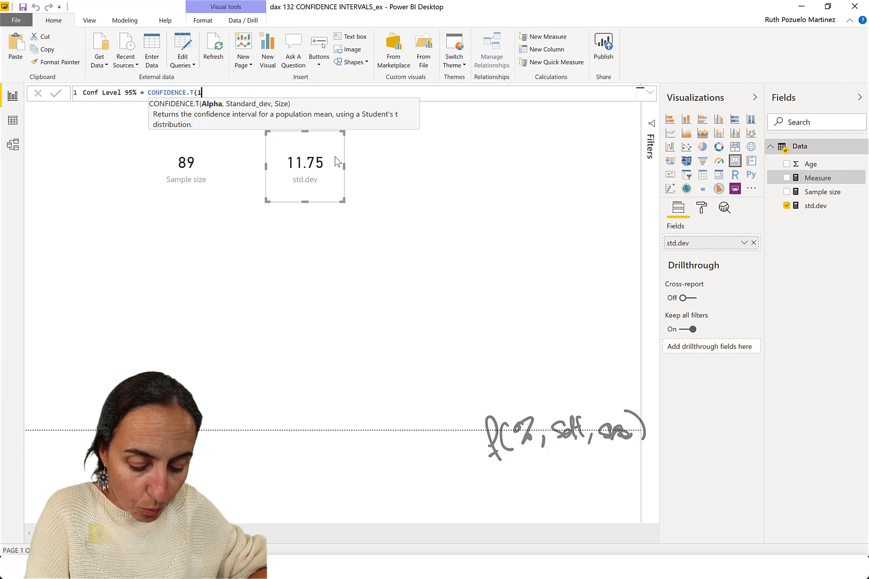
text(-0.95)
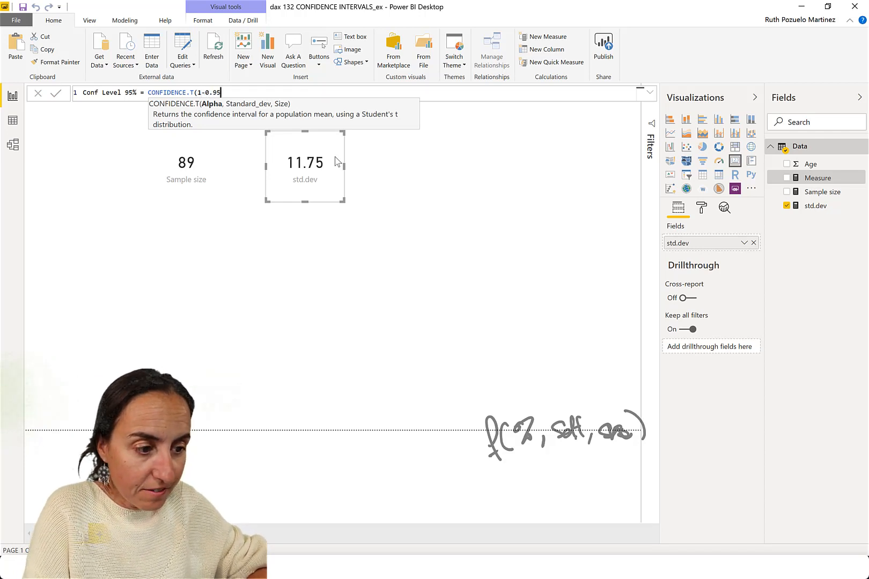
text(,)
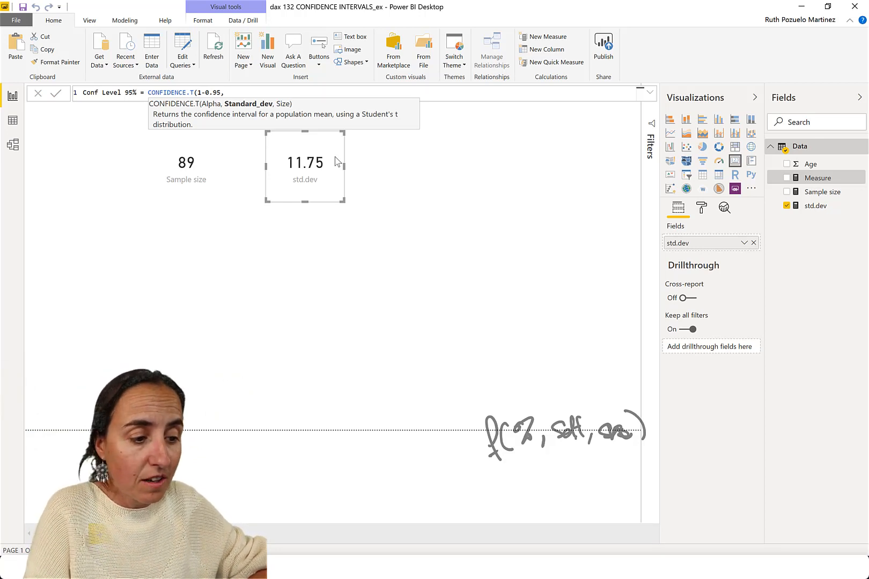
text(,)
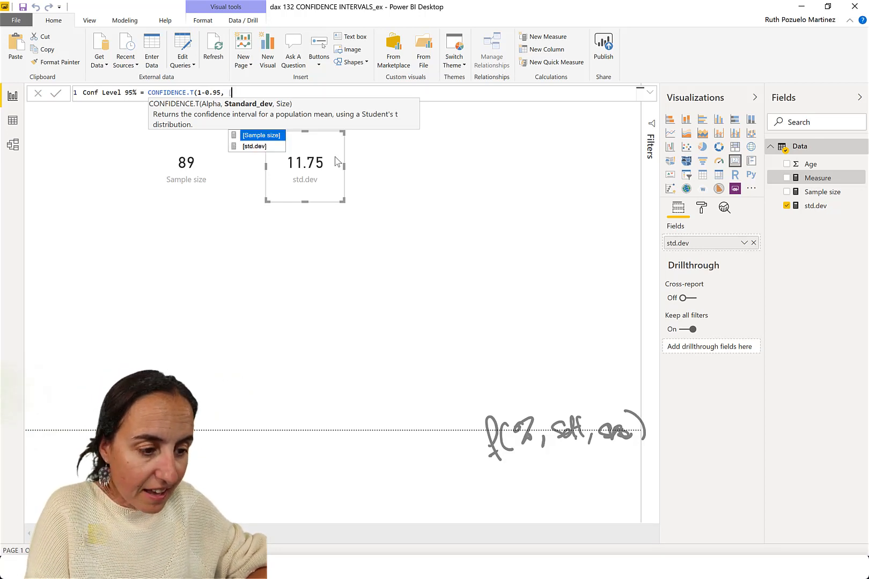
text([s)
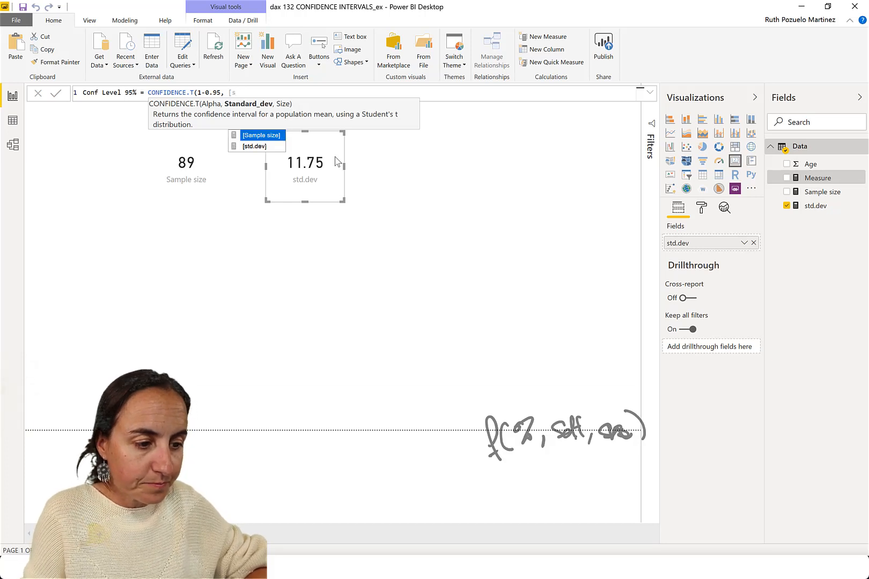
text([std.dev], s)
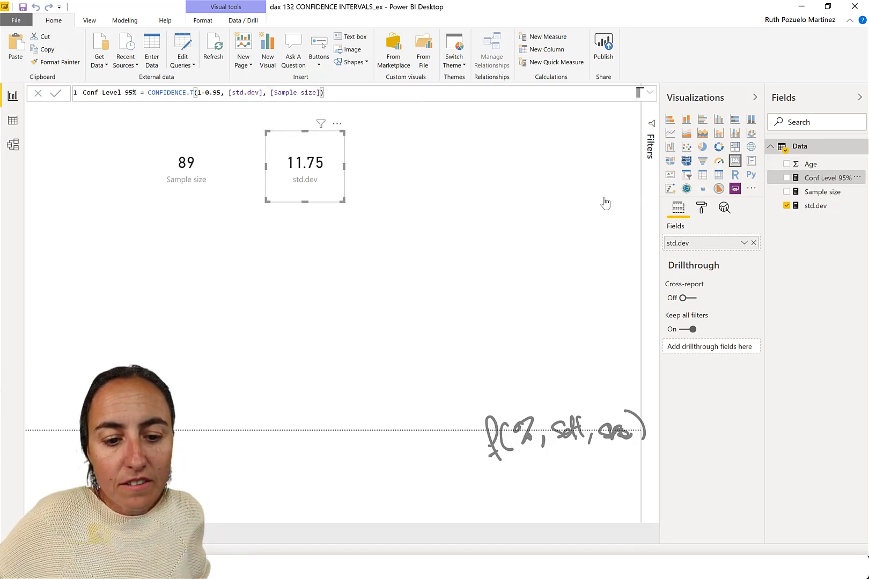
click(786, 177)
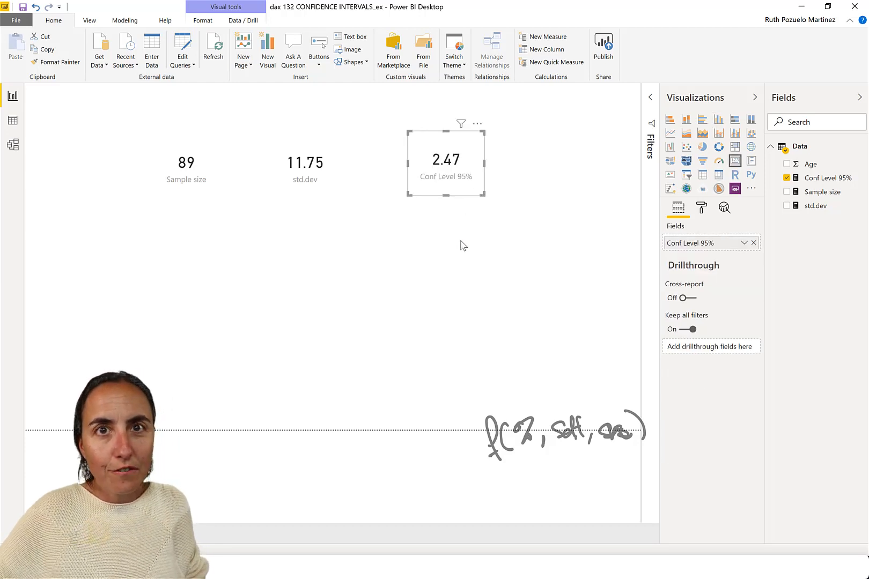
mouse_move(443, 268)
text(A)
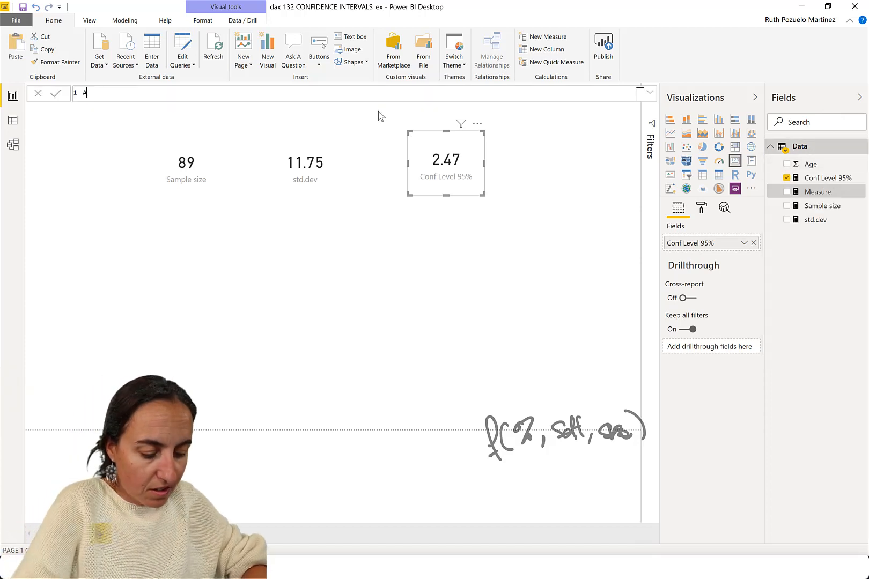
Create Average = AVERAGE(Data[Age]) and show it as a card reading 36.12
text(versage)
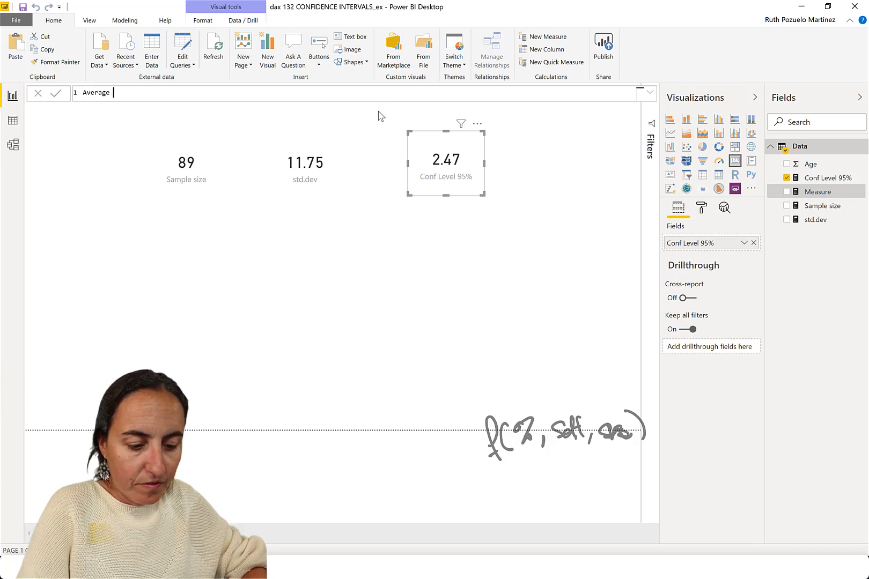
text(= ave)
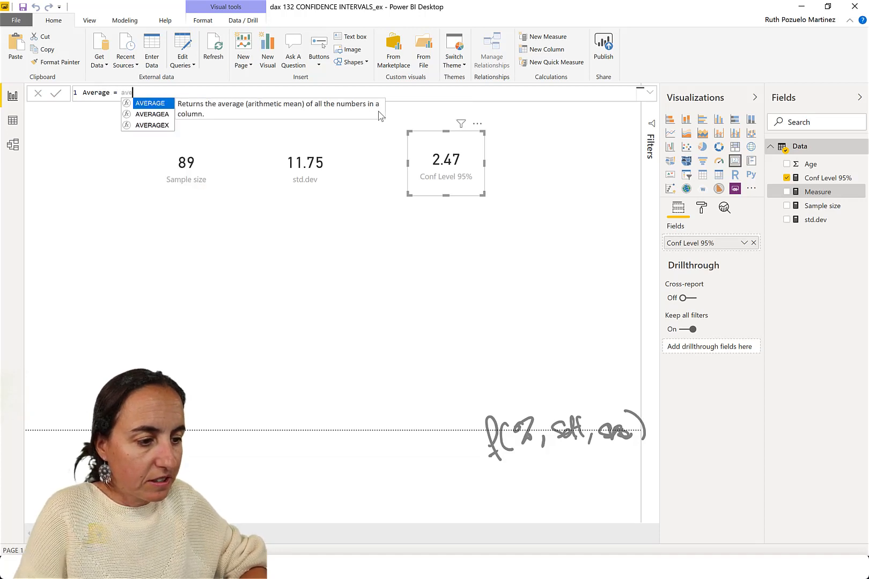
text(AVERAGE(Data[Age])
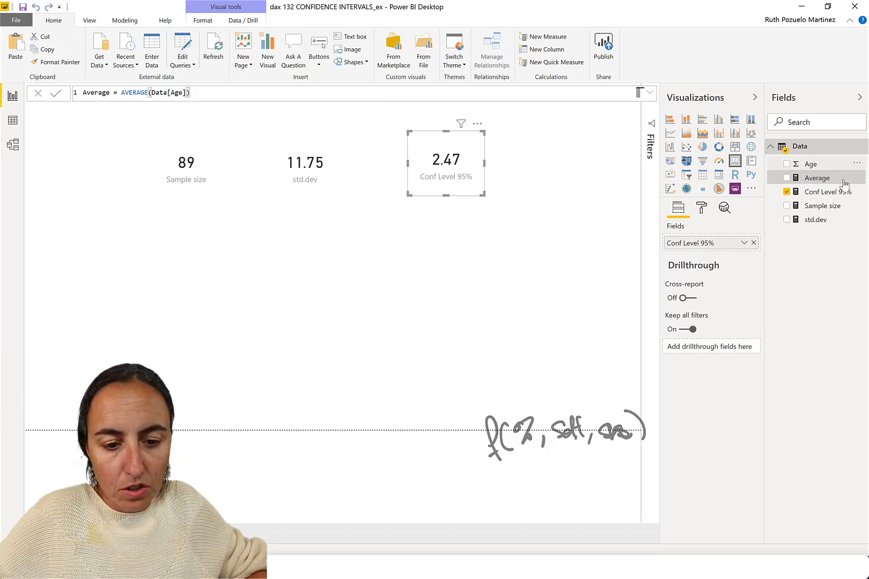
click(786, 178)
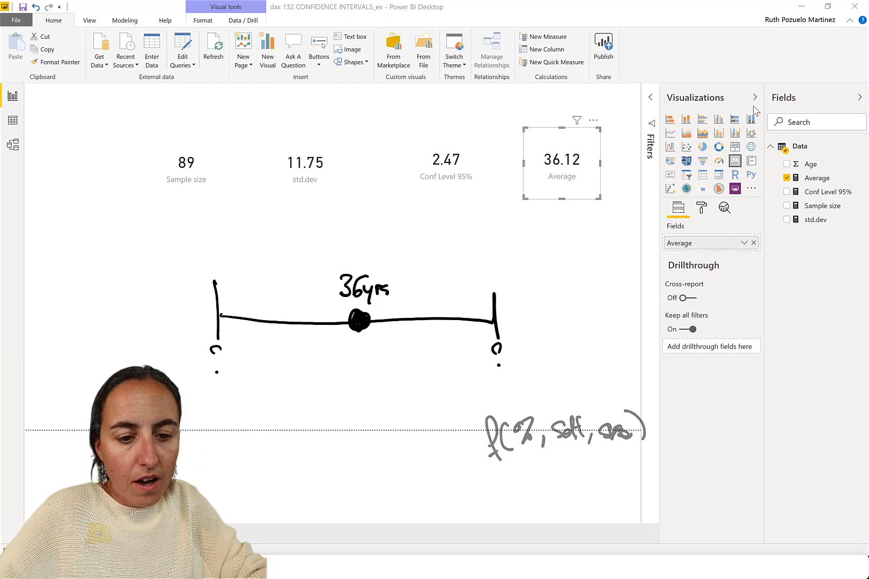
mouse_move(734, 189)
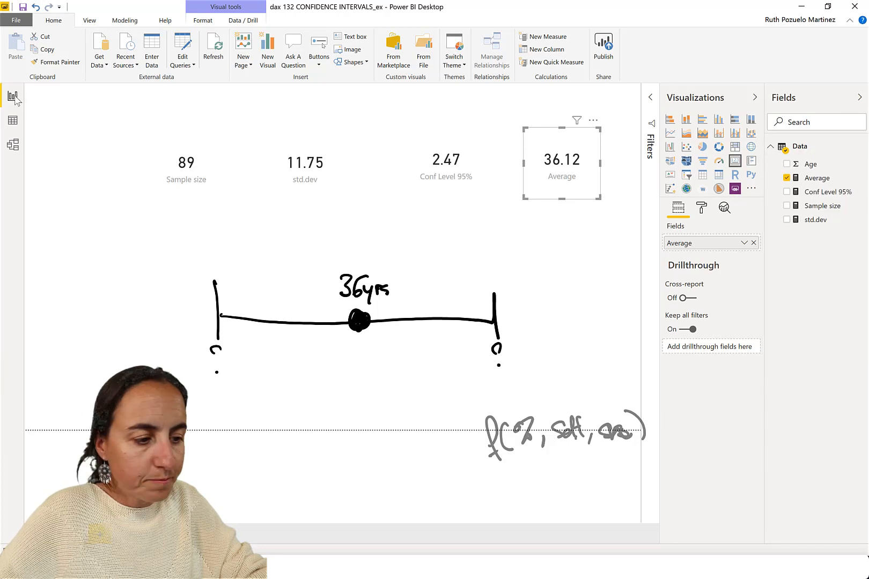
Define Lower = [Average] - [Conf Level 95%] as a 33.65 card and move the Average card to the centre
click(549, 37)
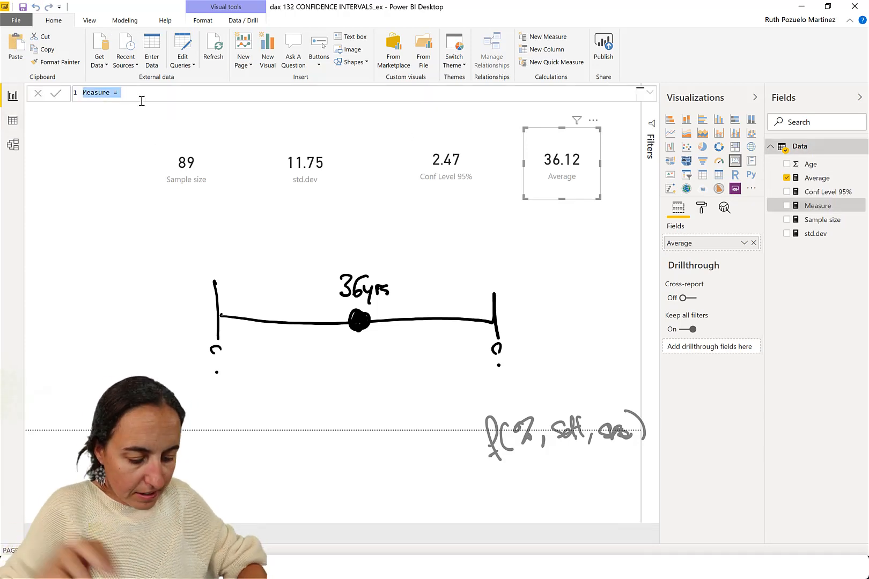
text(Lower)
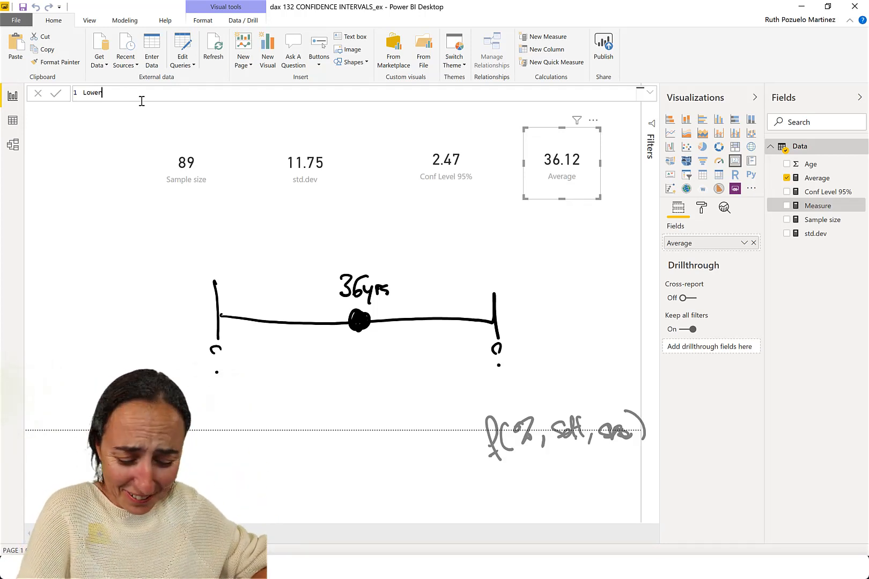
text(= ()
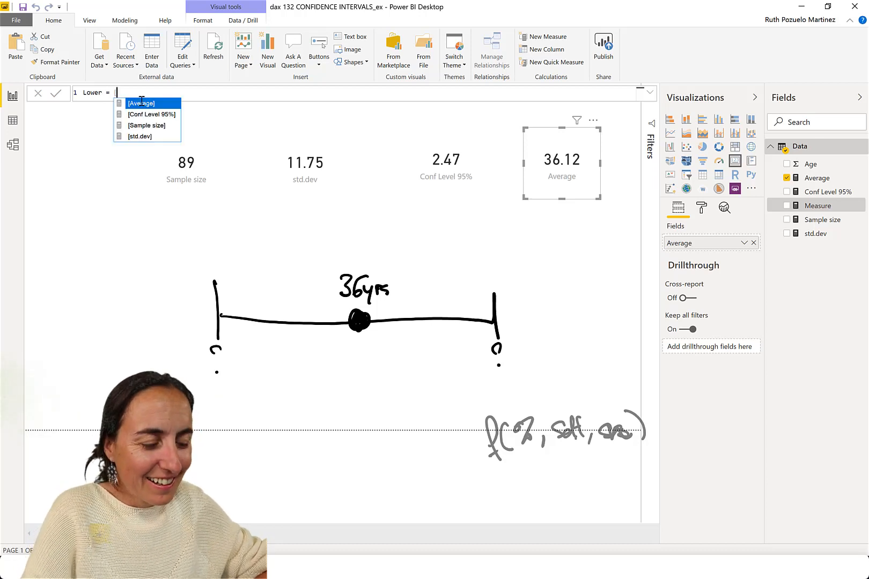
text([me)
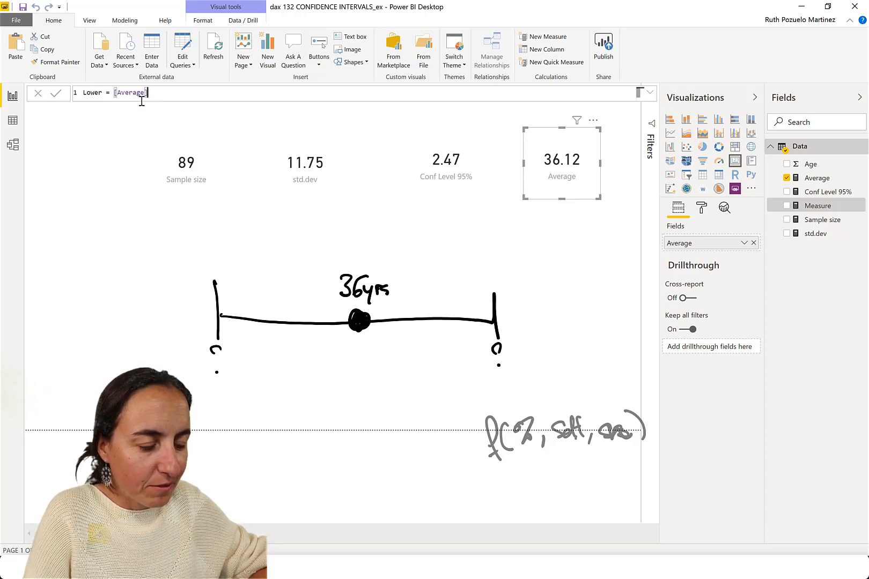
text(-)
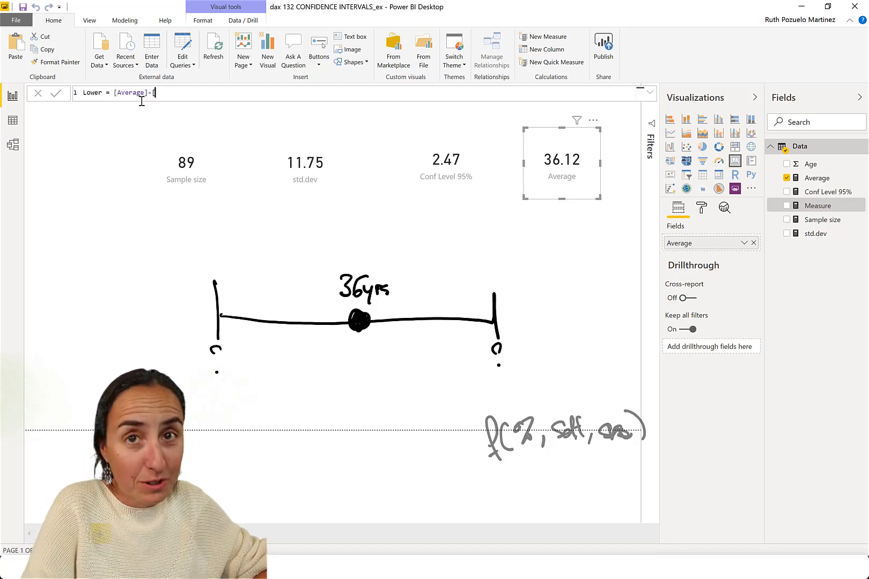
text([)
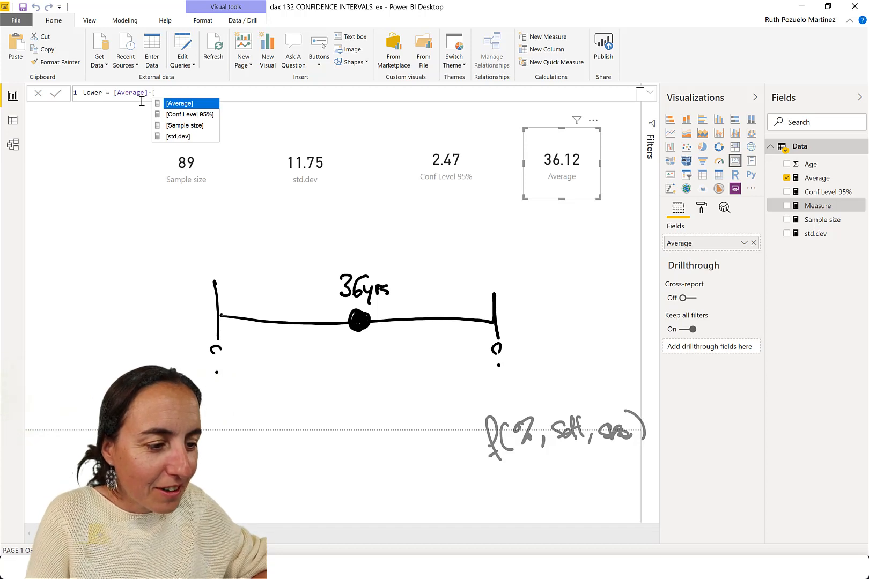
text(Conf Level 95%])
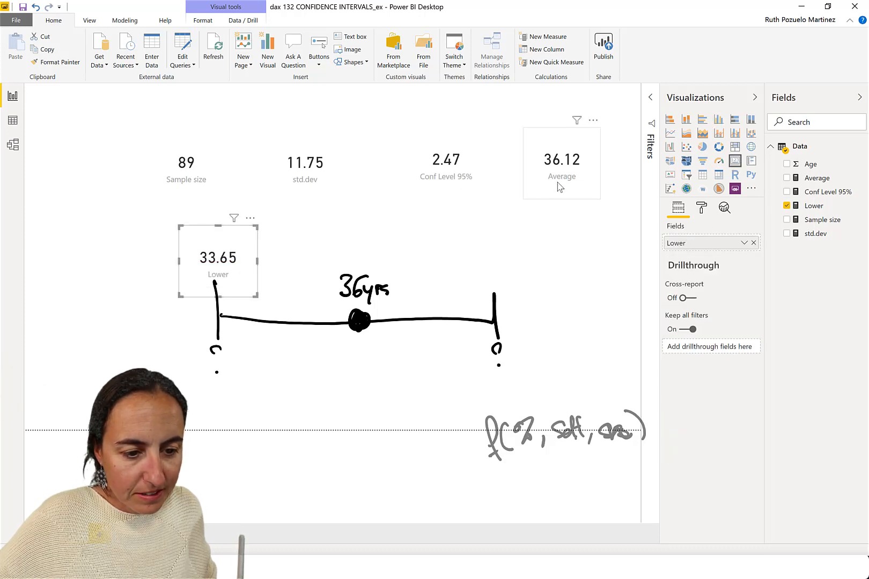
click(786, 178)
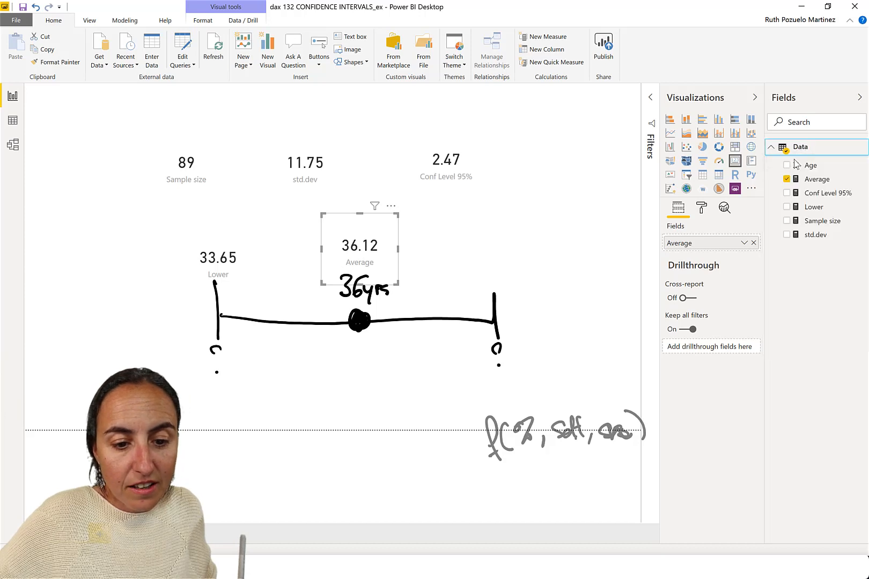
Define the Upper measure reading 38.60 for the interval's right end
click(550, 37)
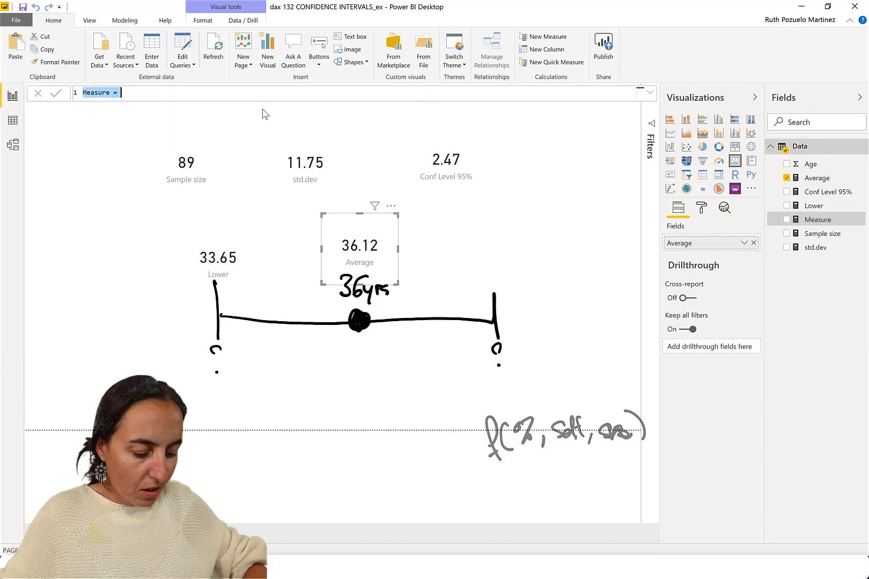
text(Upper)
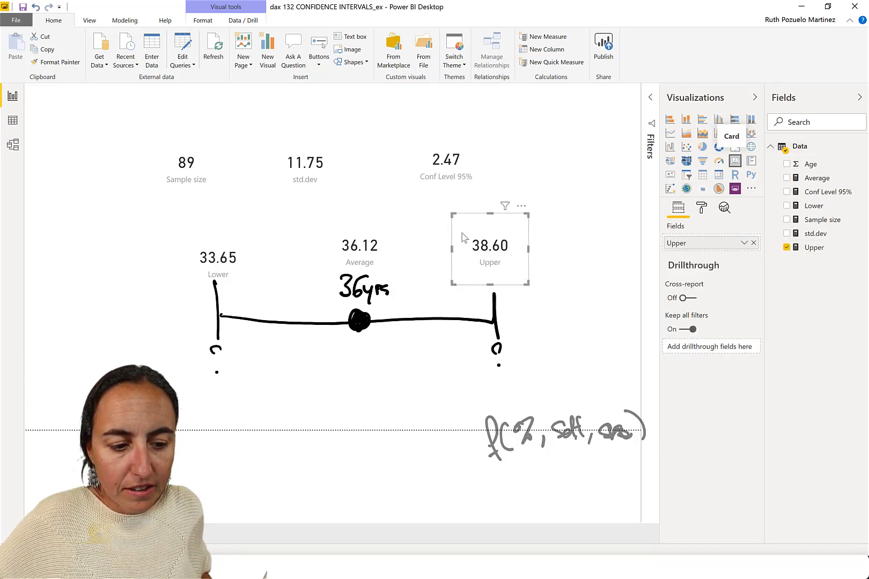
mouse_move(610, 282)
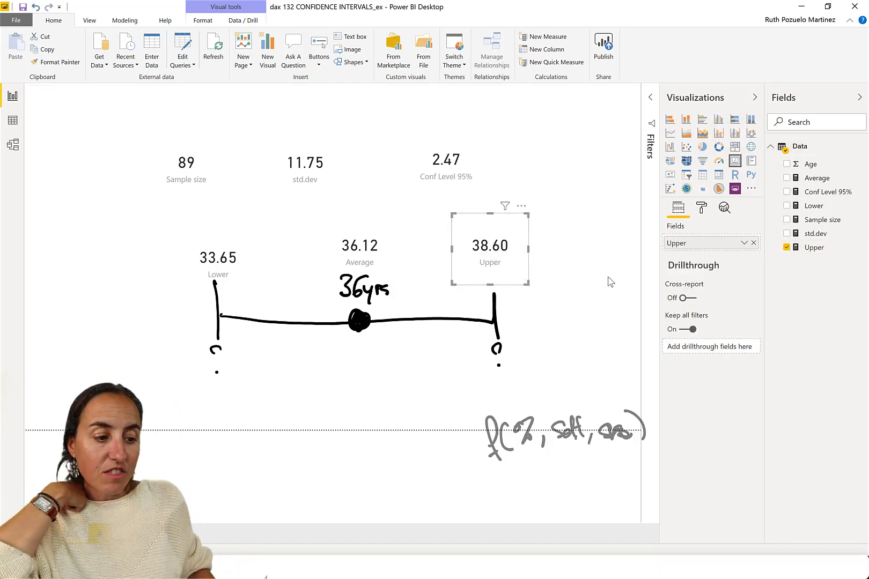